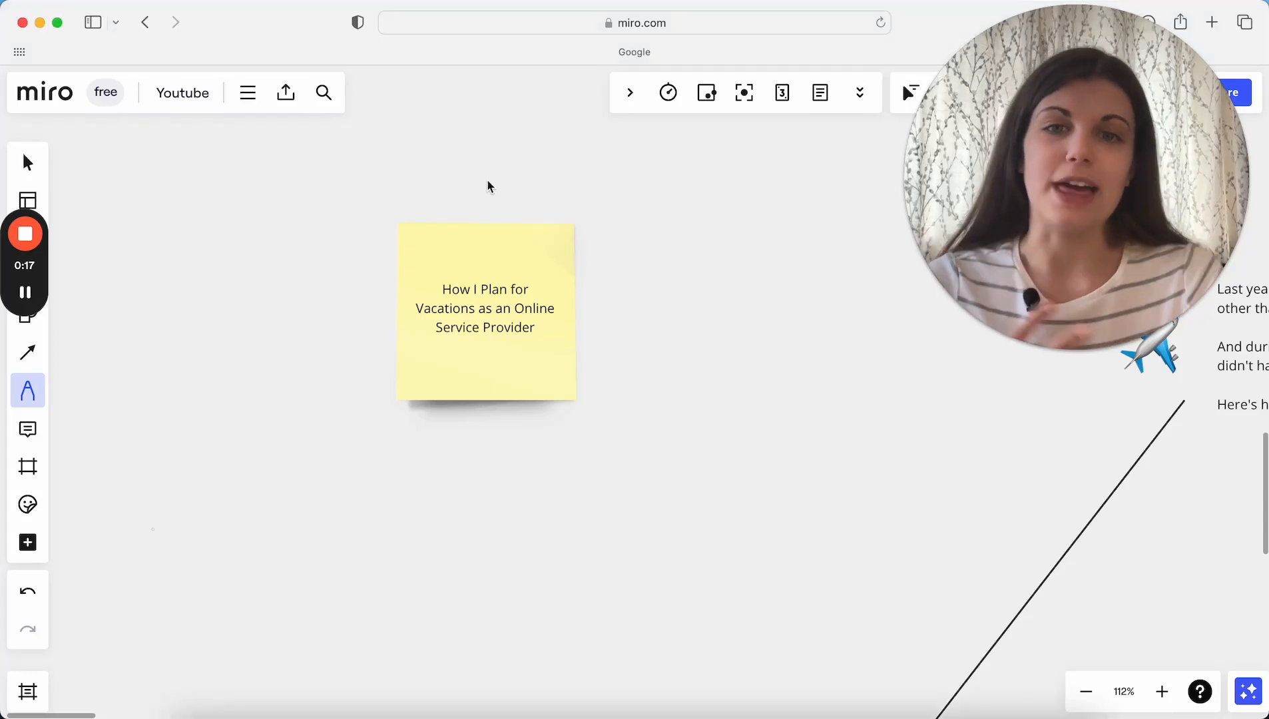
Step: Underline key intro phrases in red: hours of calls, nothing in my business paused, actually planned
scroll("right", 3)
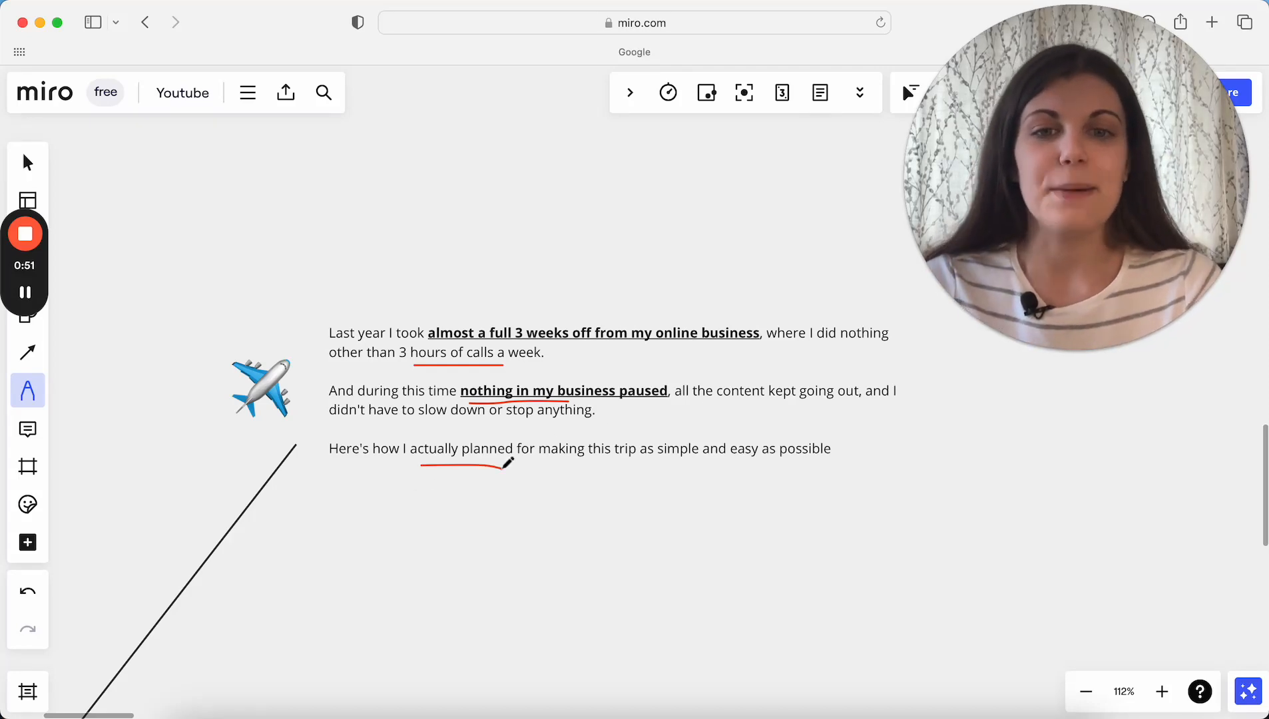
Step: Underline the first step heading, I organised the tasks in my business, in red
left_click(1160, 691)
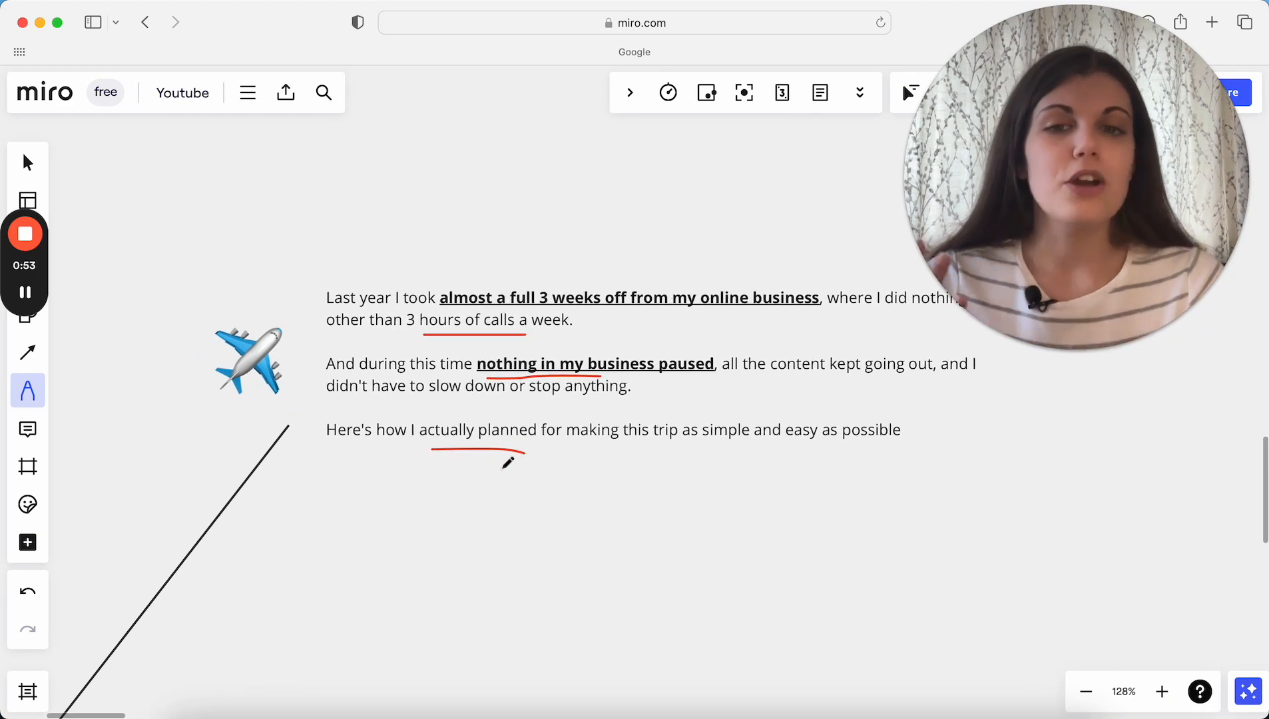
scroll("down", 3)
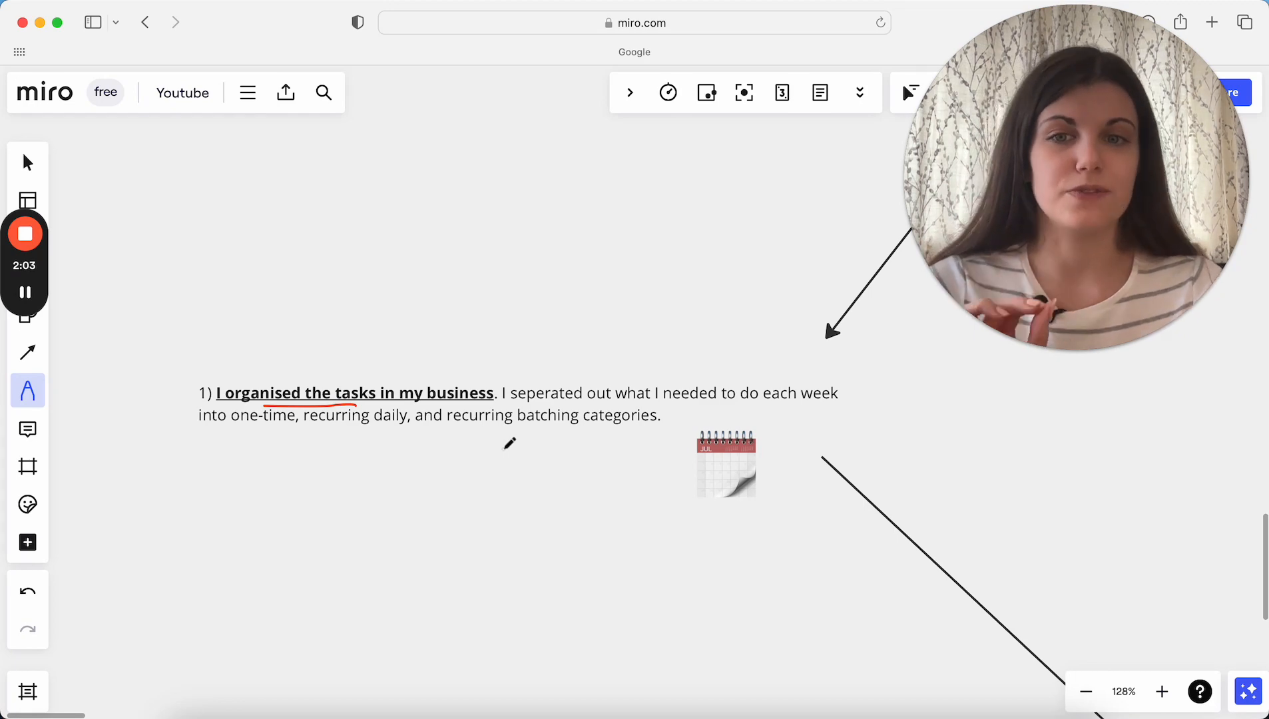
scroll("down", 3)
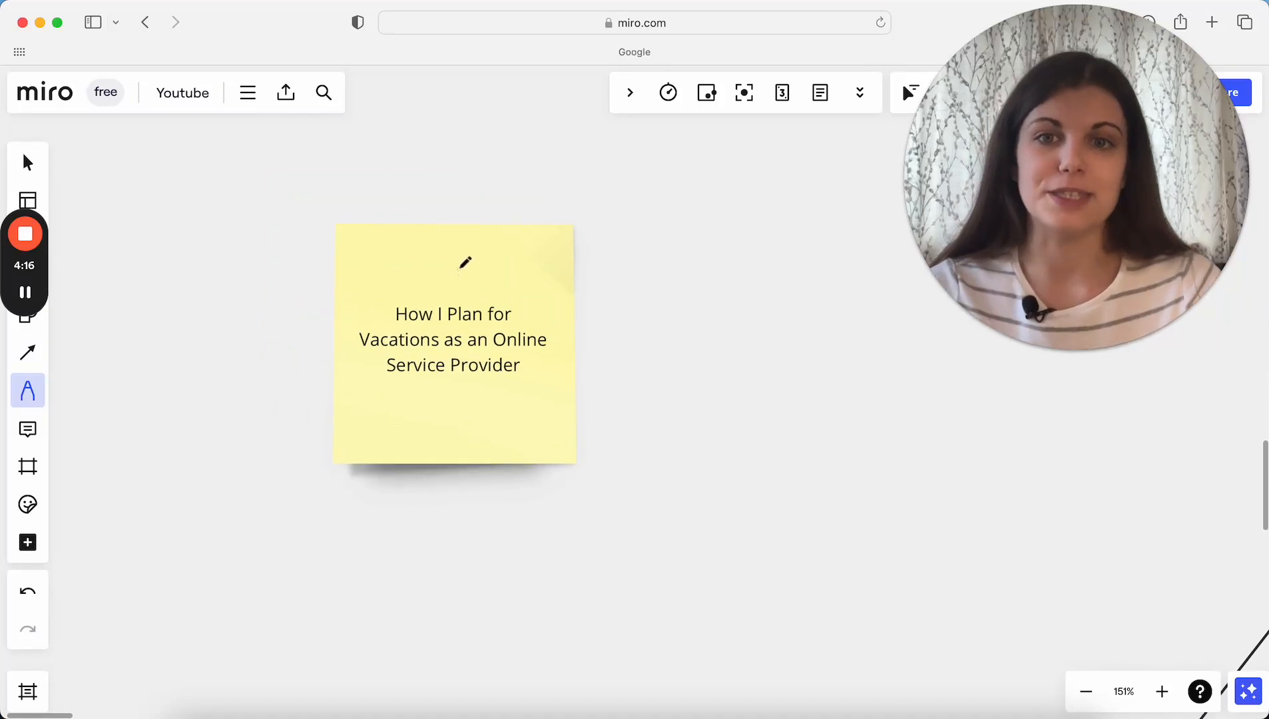
Step: Draw a red loop around the yellow title sticky note How I Plan for Vacations
left_click_drag(436, 259, 437, 260)
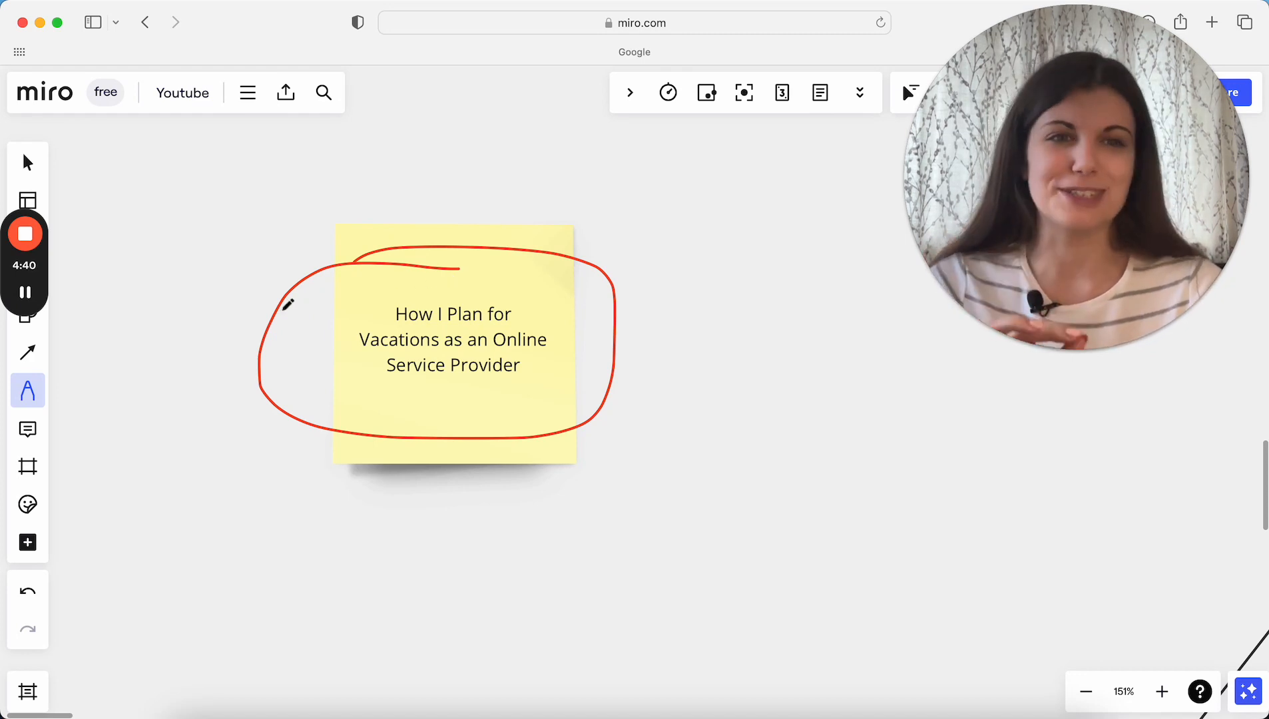
mouse_move(107, 256)
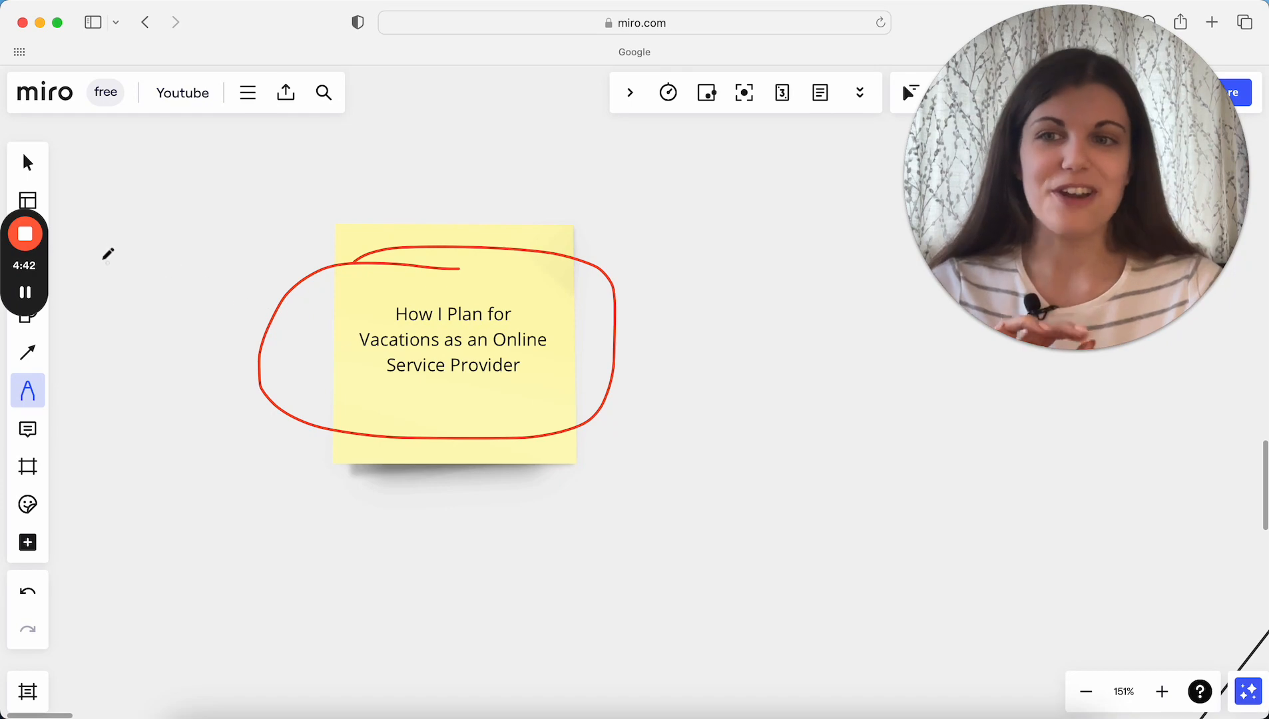